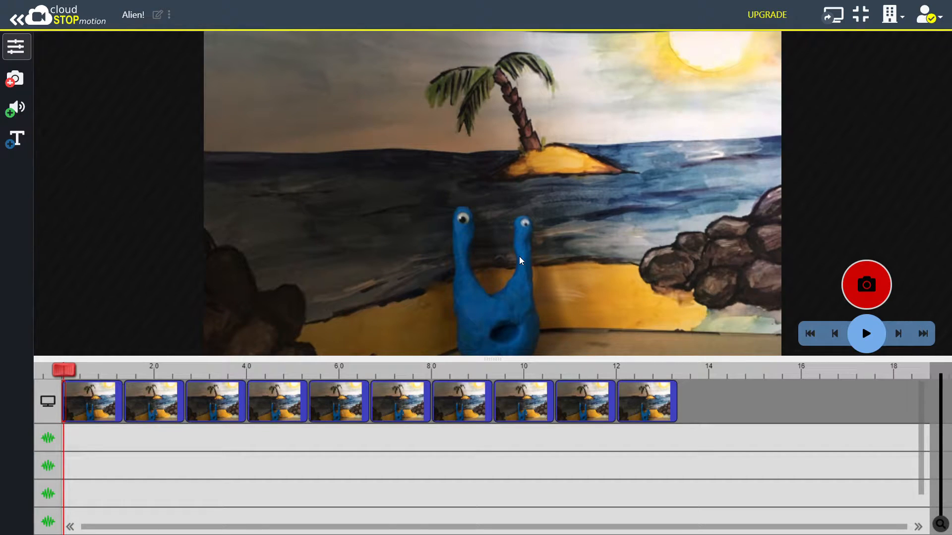
mouse_move(673, 223)
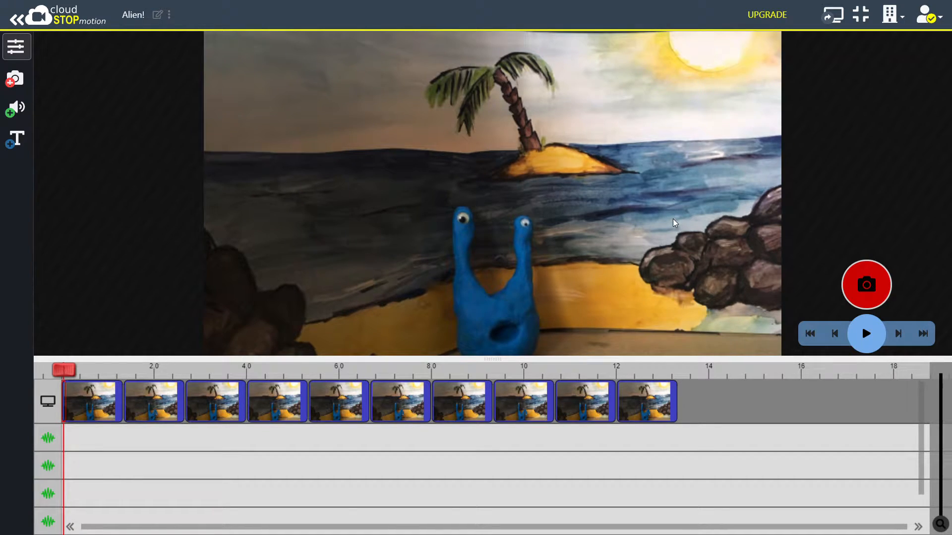
mouse_move(810, 333)
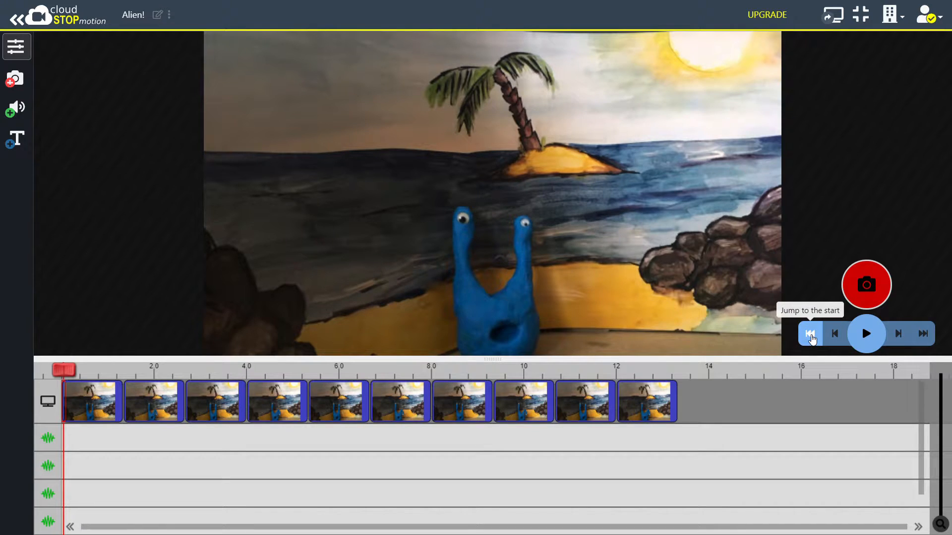
mouse_move(830, 328)
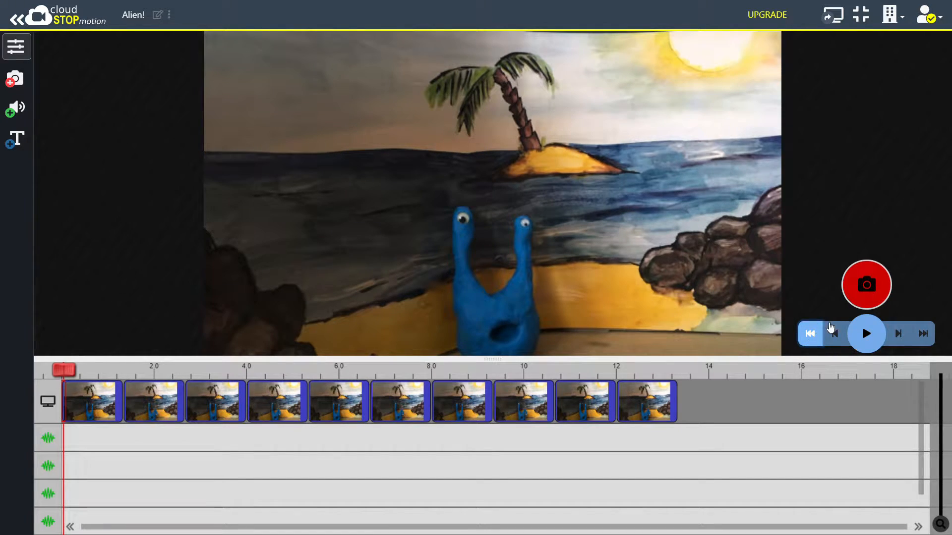
Rewind the Alien! film to its first frame and play it back
left_click(866, 333)
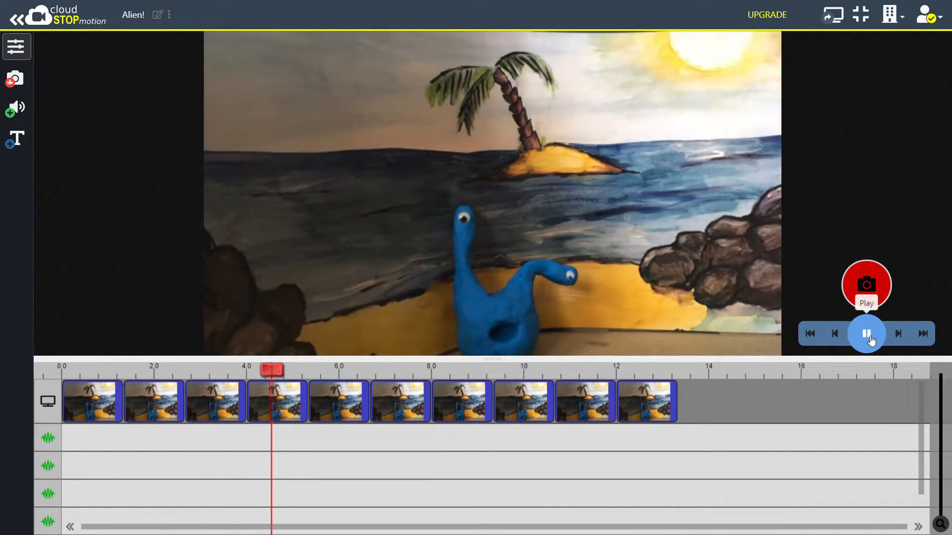
left_click(866, 333)
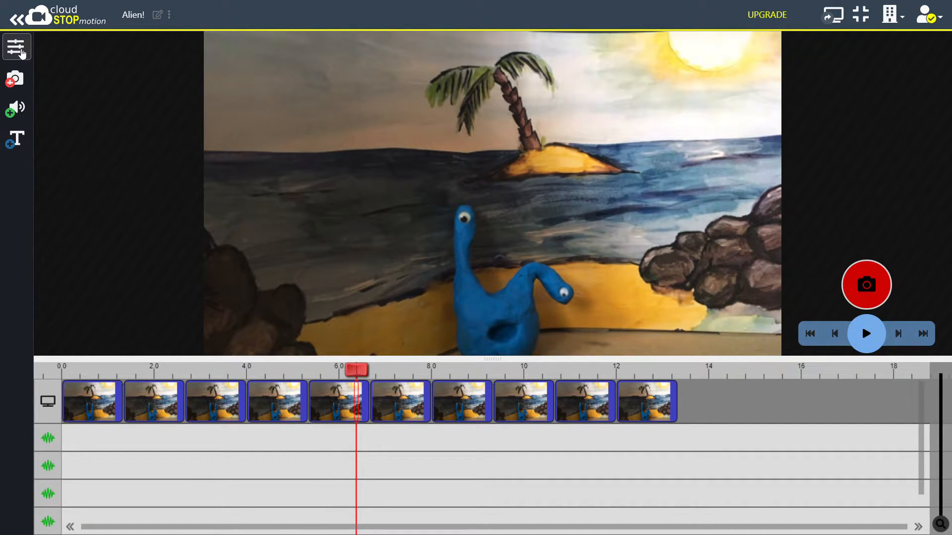
Show the Project Settings panel with the film's 12 fps frame rate and 159 frames
left_click(16, 46)
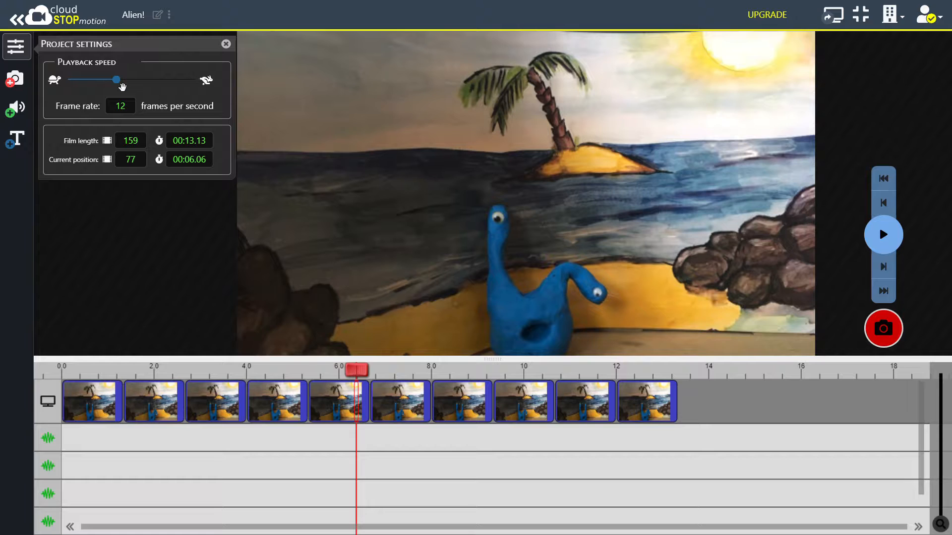
mouse_move(55, 79)
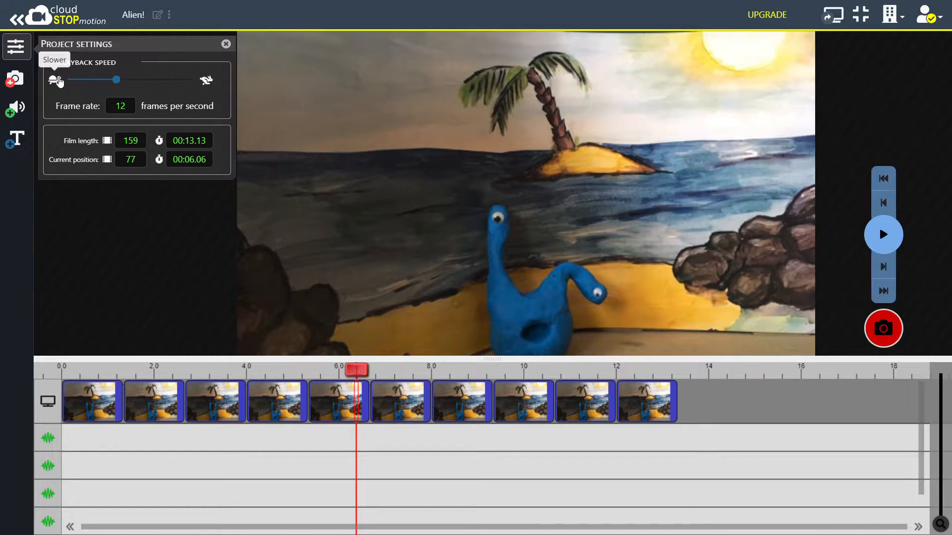
mouse_move(206, 80)
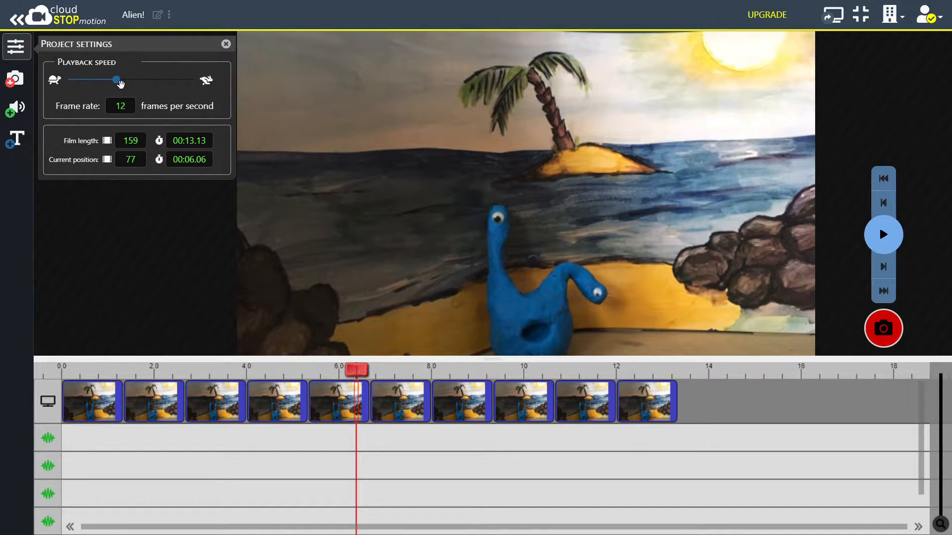
Drop the playback speed to 1 fps and replay the film from the start
left_click_drag(114, 80, 79, 79)
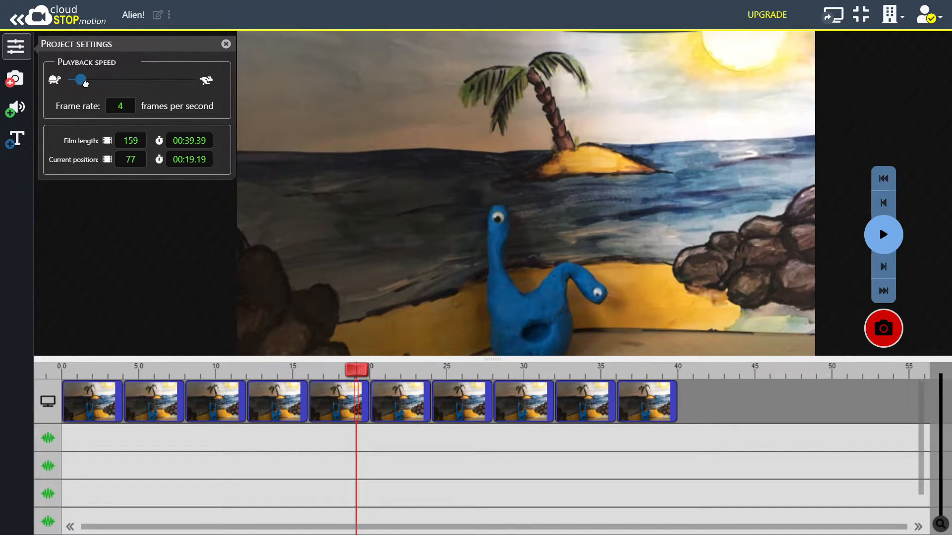
left_click_drag(80, 79, 62, 80)
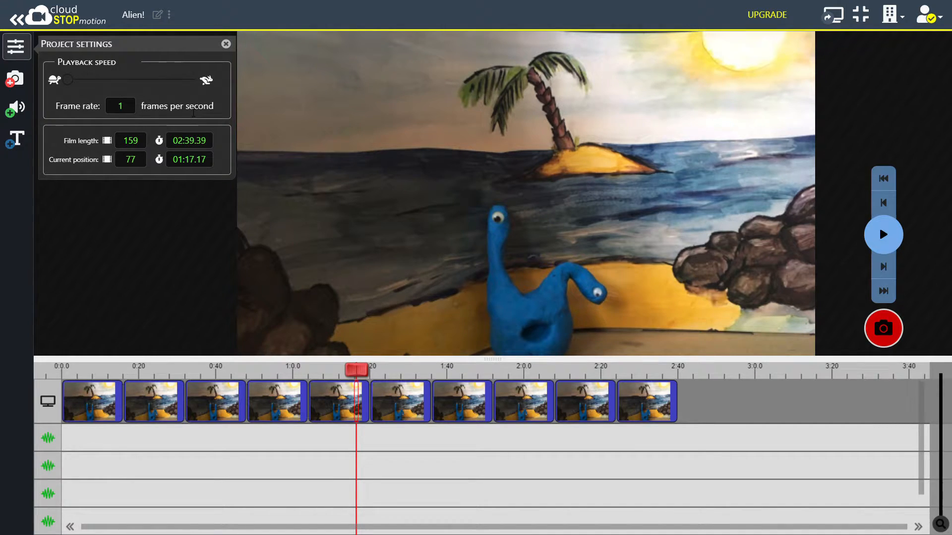
mouse_move(883, 178)
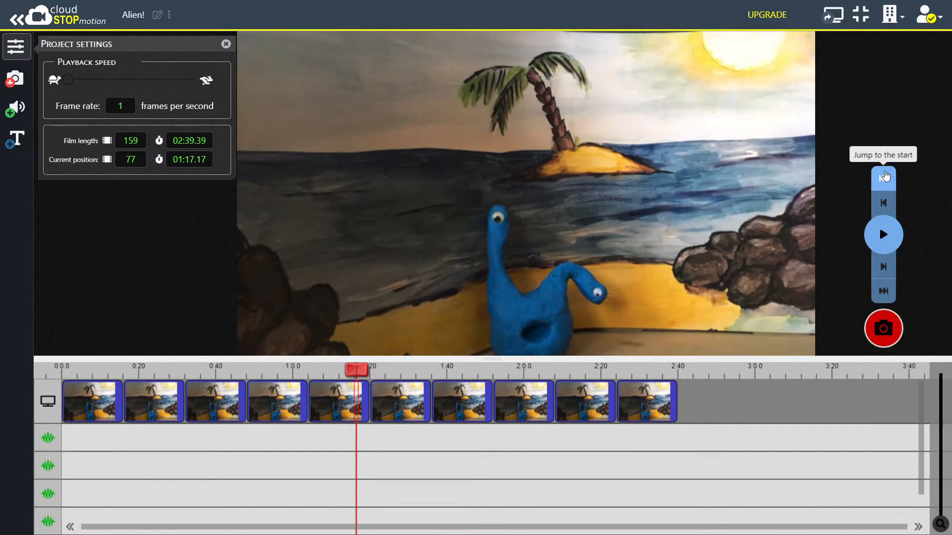
left_click(883, 235)
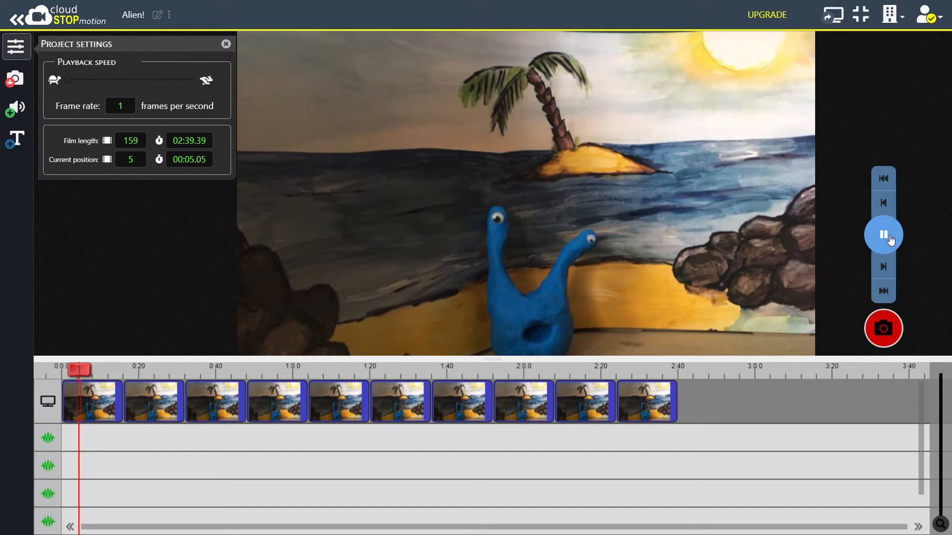
left_click(883, 235)
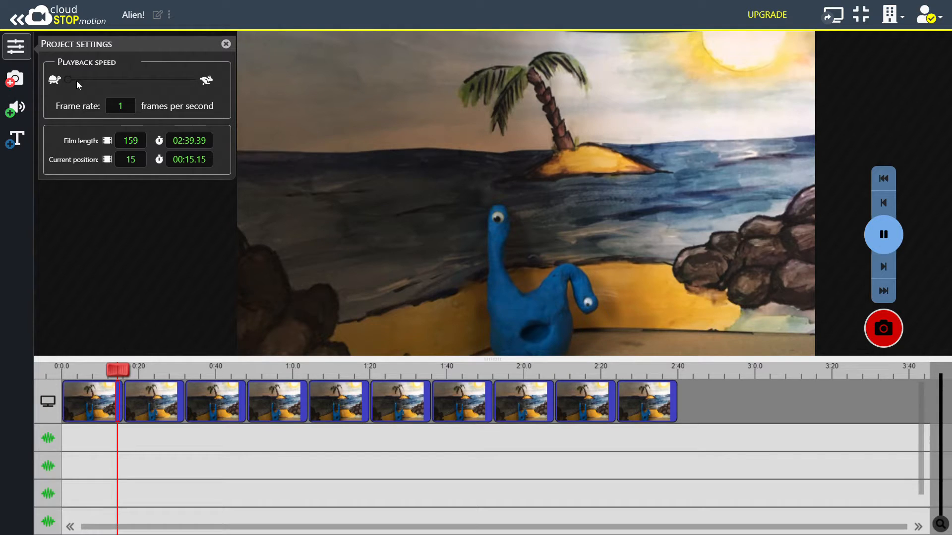
Raise the playback speed slider from 1 to 30 fps
left_click_drag(71, 80, 87, 79)
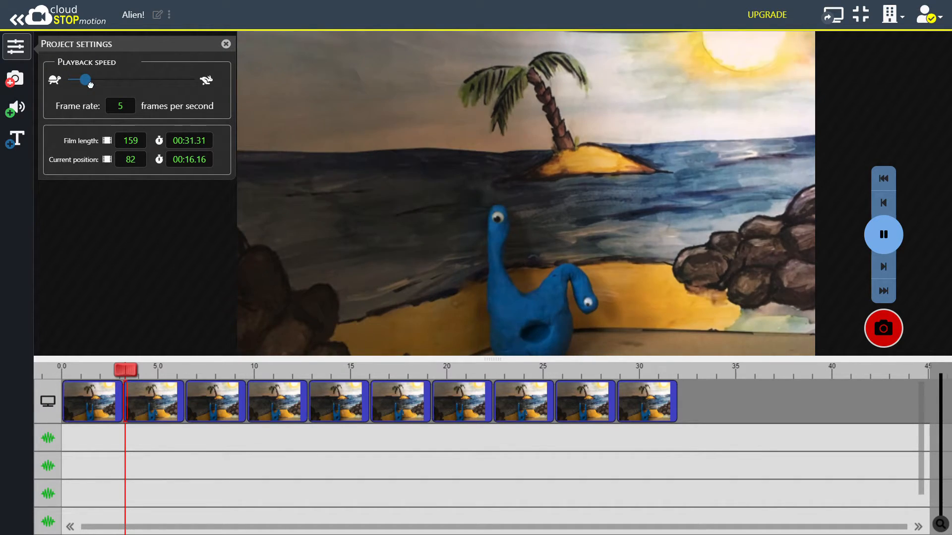
left_click_drag(88, 80, 175, 79)
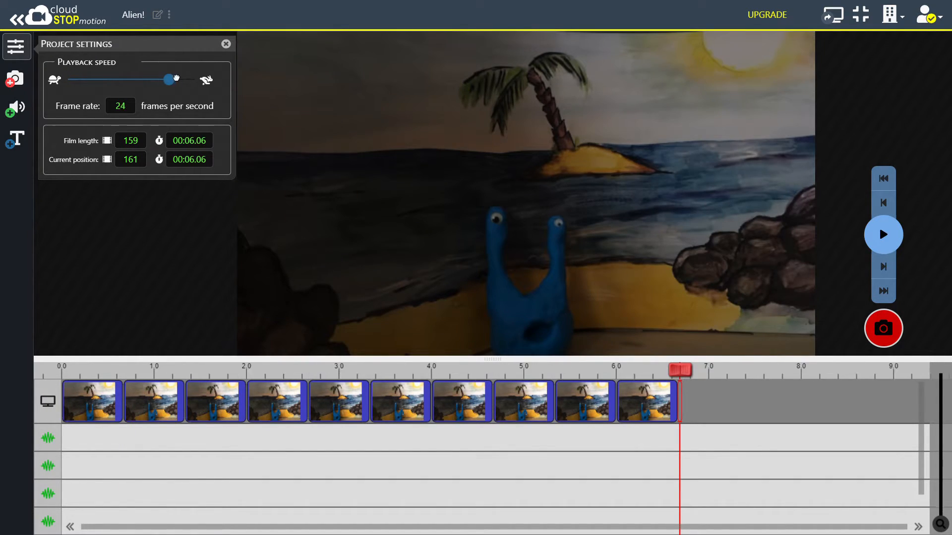
left_click_drag(176, 79, 194, 79)
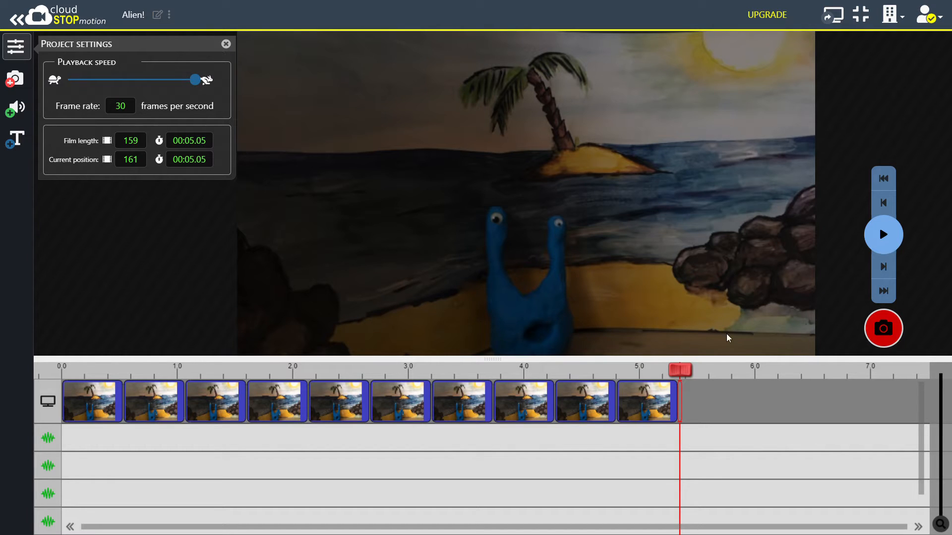
Preview the film from the start at 30 fps, pause, then lower the rate to 22 fps
left_click(882, 179)
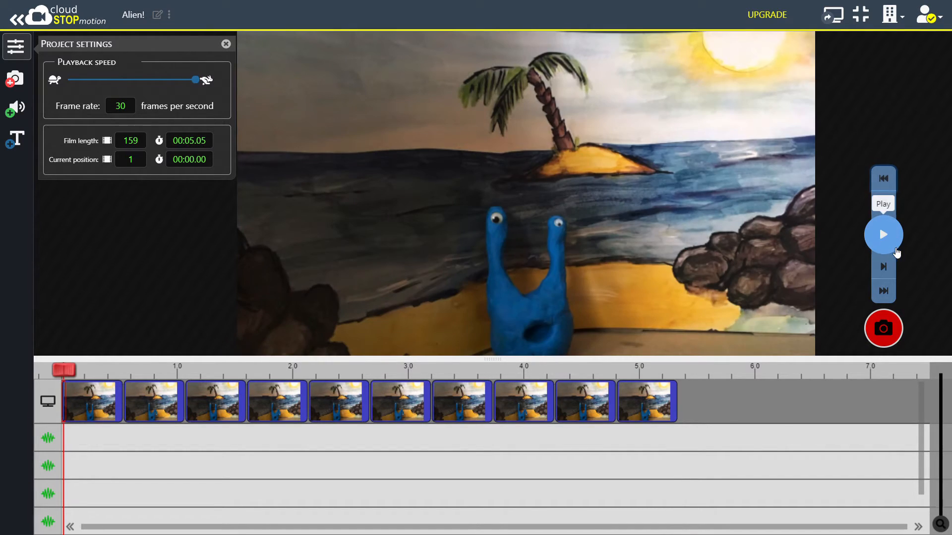
left_click(883, 235)
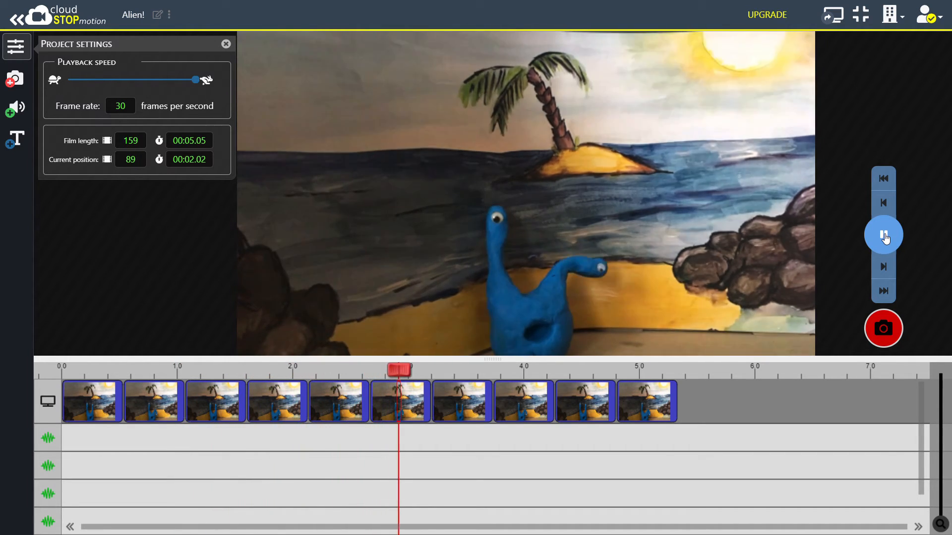
left_click(883, 235)
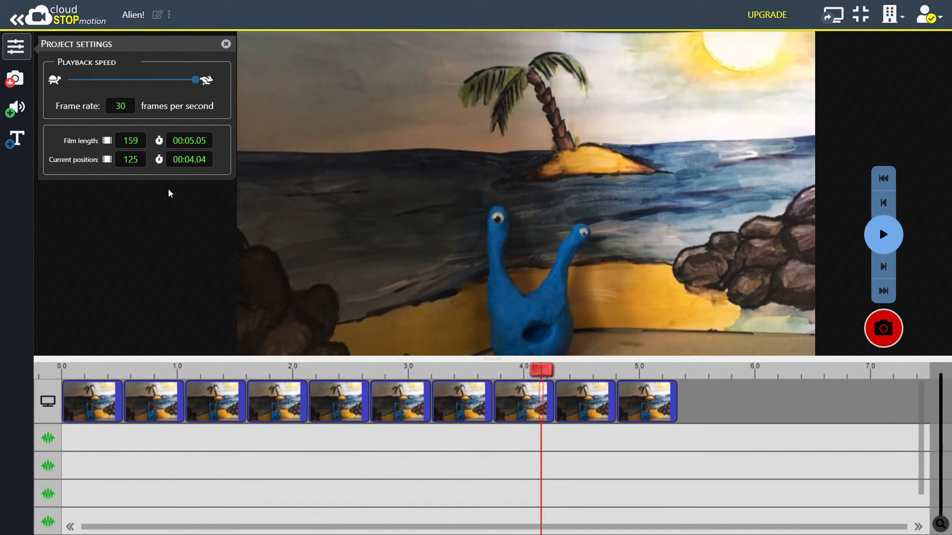
left_click_drag(195, 79, 160, 79)
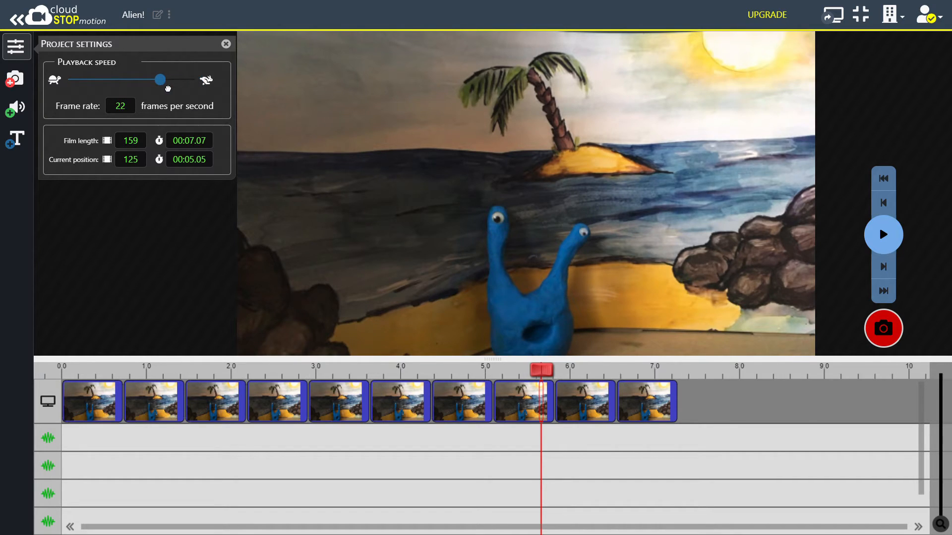
Fine-tune the frame rate slider until it settles at exactly 22 fps, about seven seconds
left_click_drag(159, 80, 157, 79)
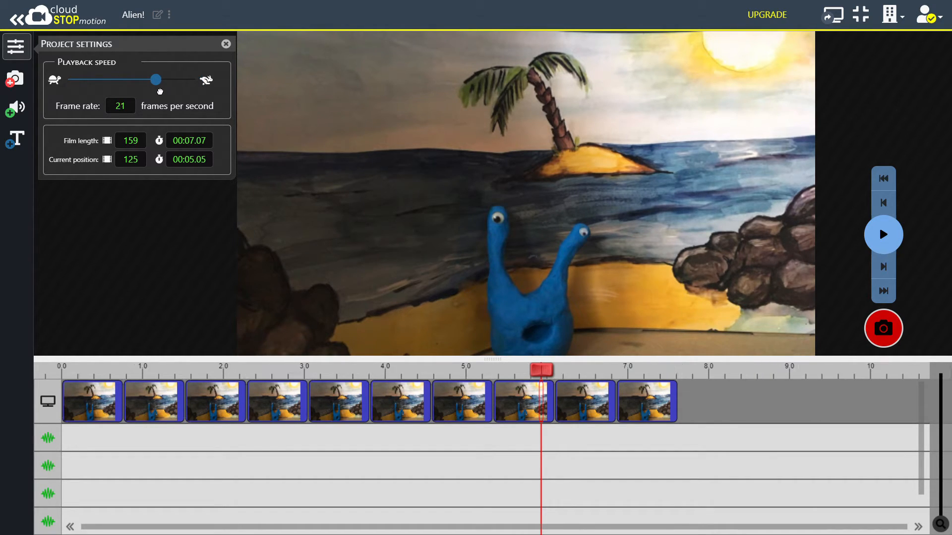
left_click_drag(155, 79, 160, 79)
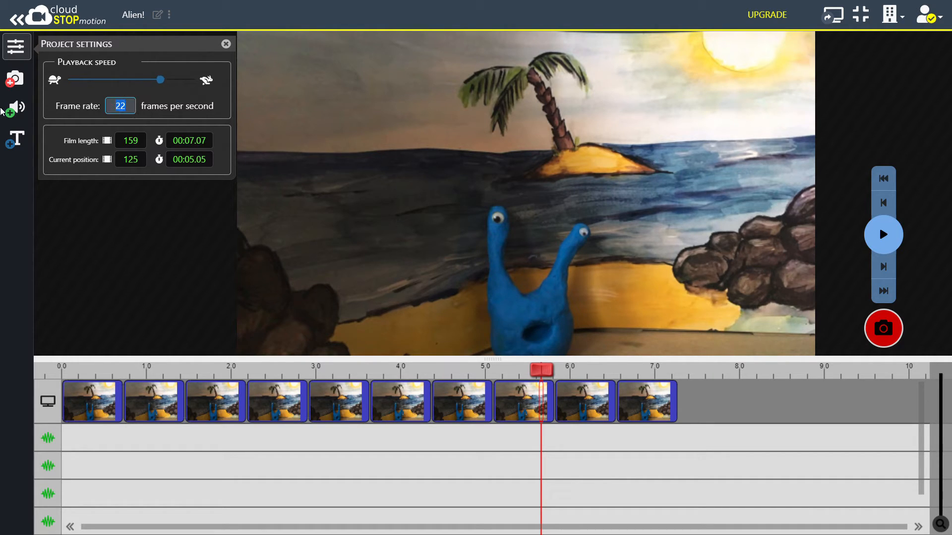
left_click_drag(160, 79, 74, 79)
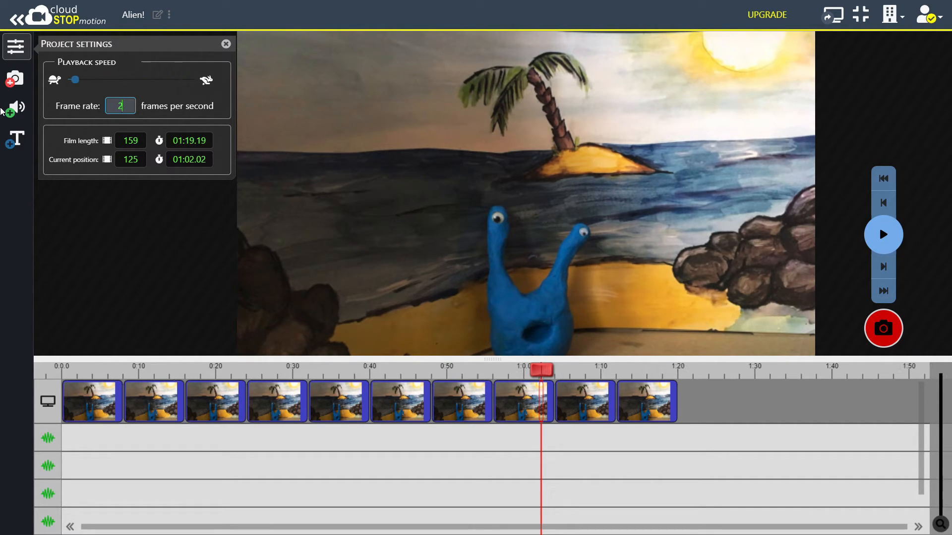
left_click_drag(74, 79, 160, 80)
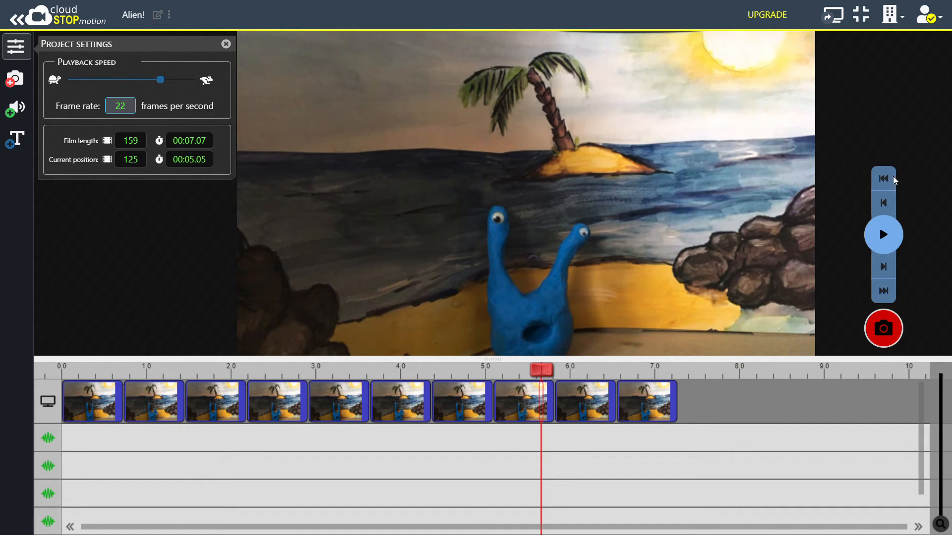
Play the film at 22 fps and pause around frame 133 of 159
left_click(883, 235)
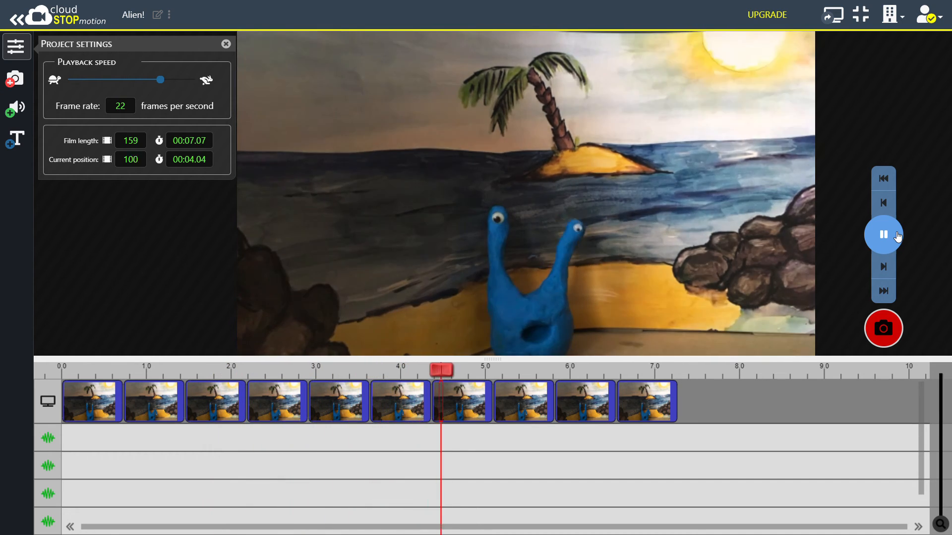
left_click(883, 235)
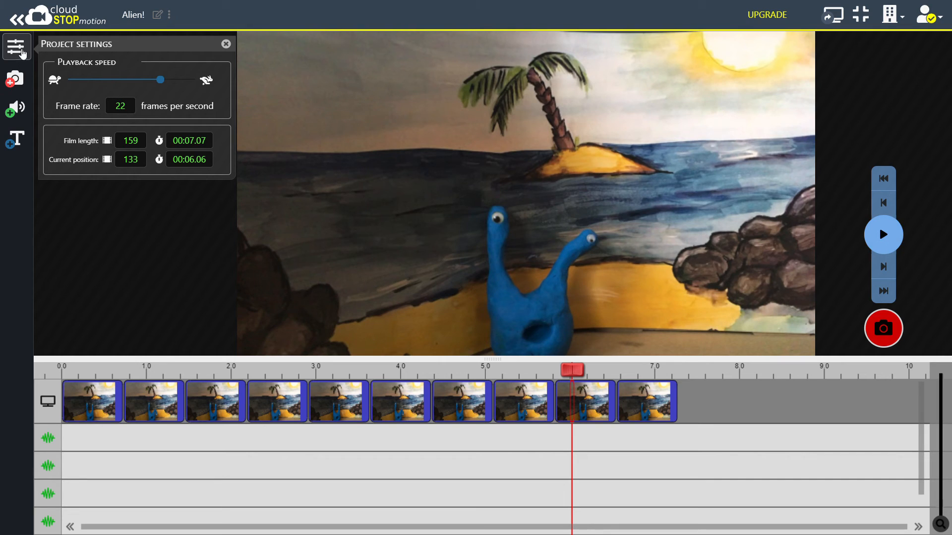
mouse_move(121, 83)
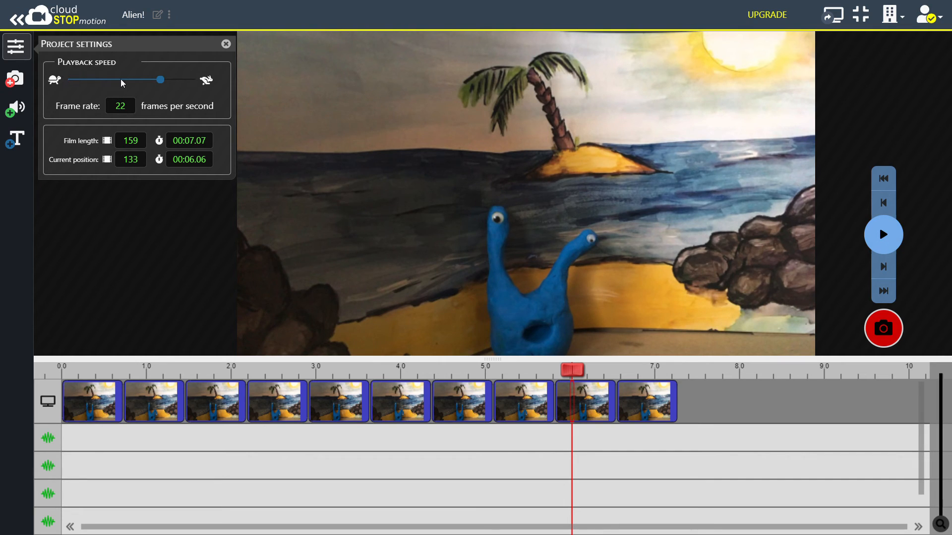
mouse_move(206, 81)
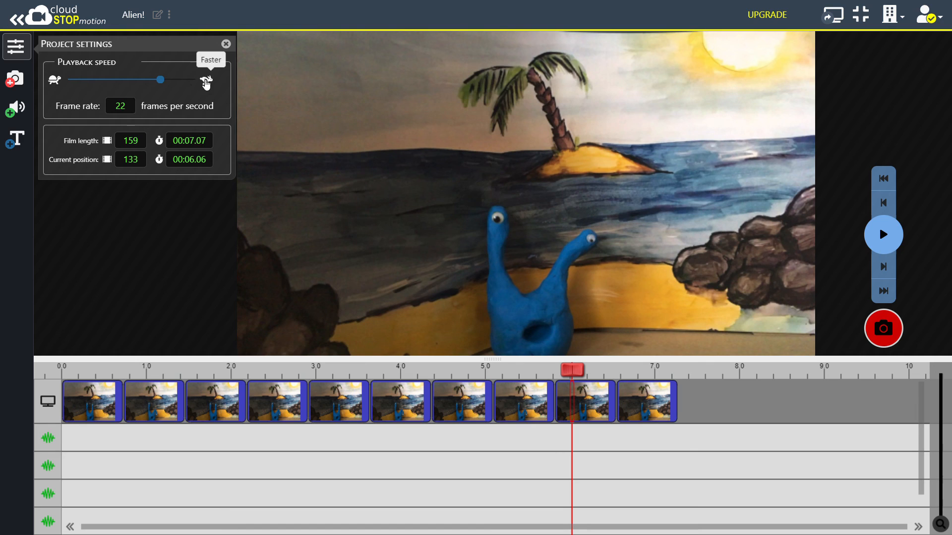